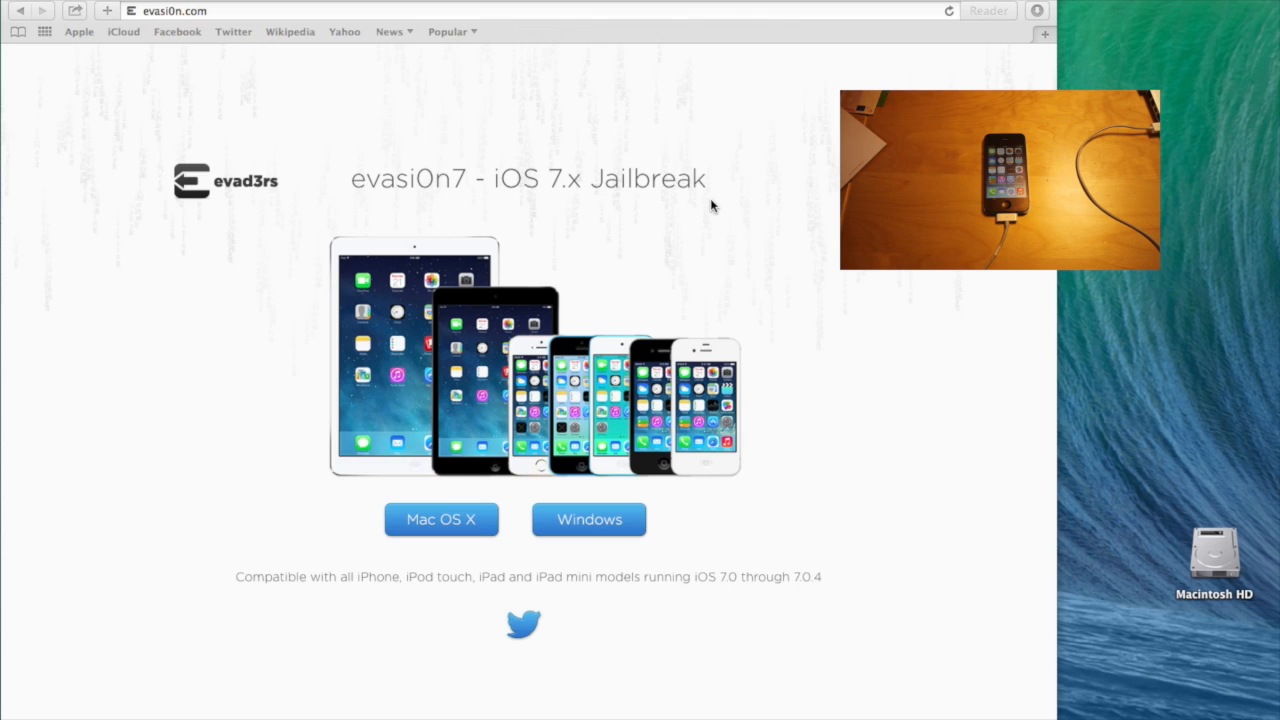
{"action": "mouse_move", "coordinate": [547, 155]}
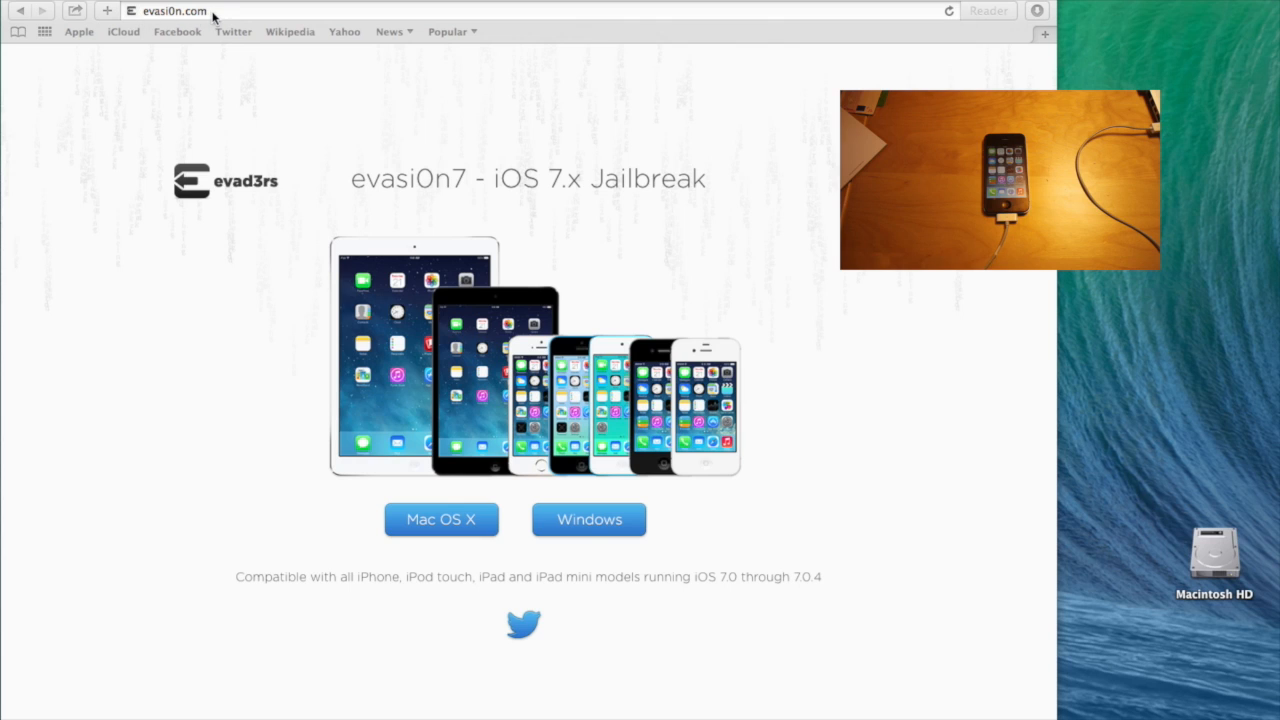
{"action": "mouse_move", "coordinate": [236, 454]}
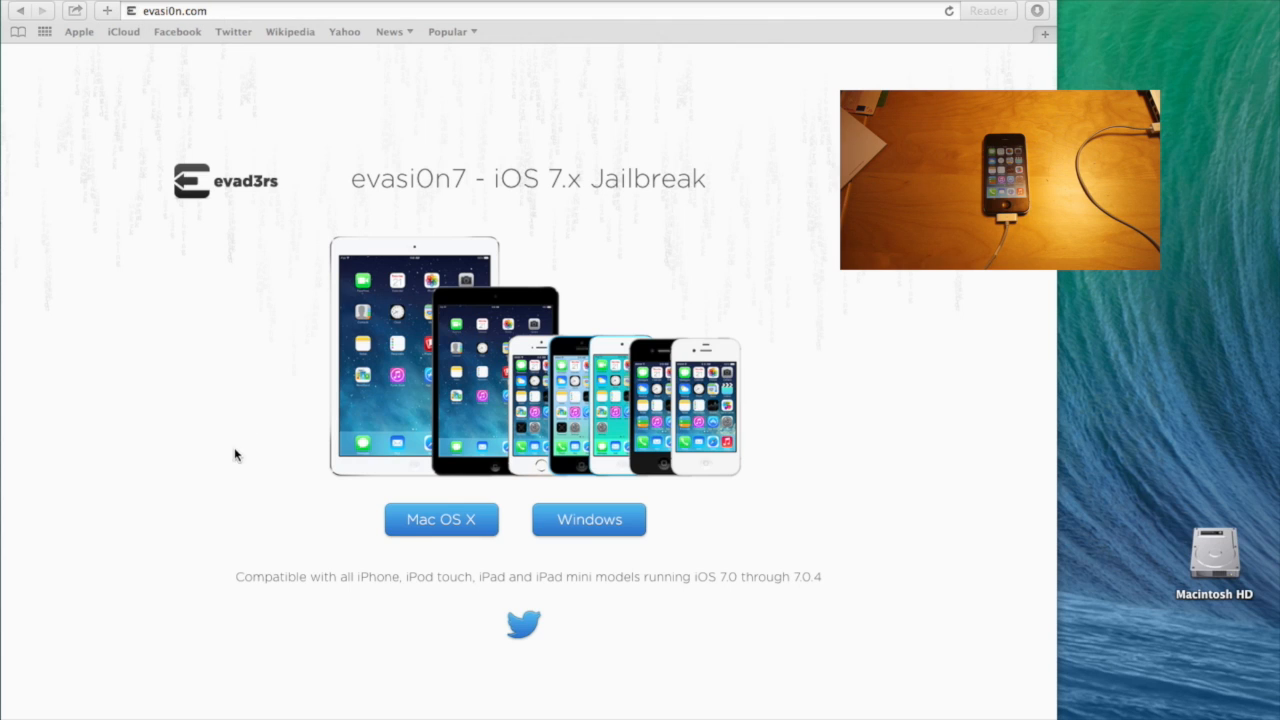
{"action": "mouse_move", "coordinate": [610, 535]}
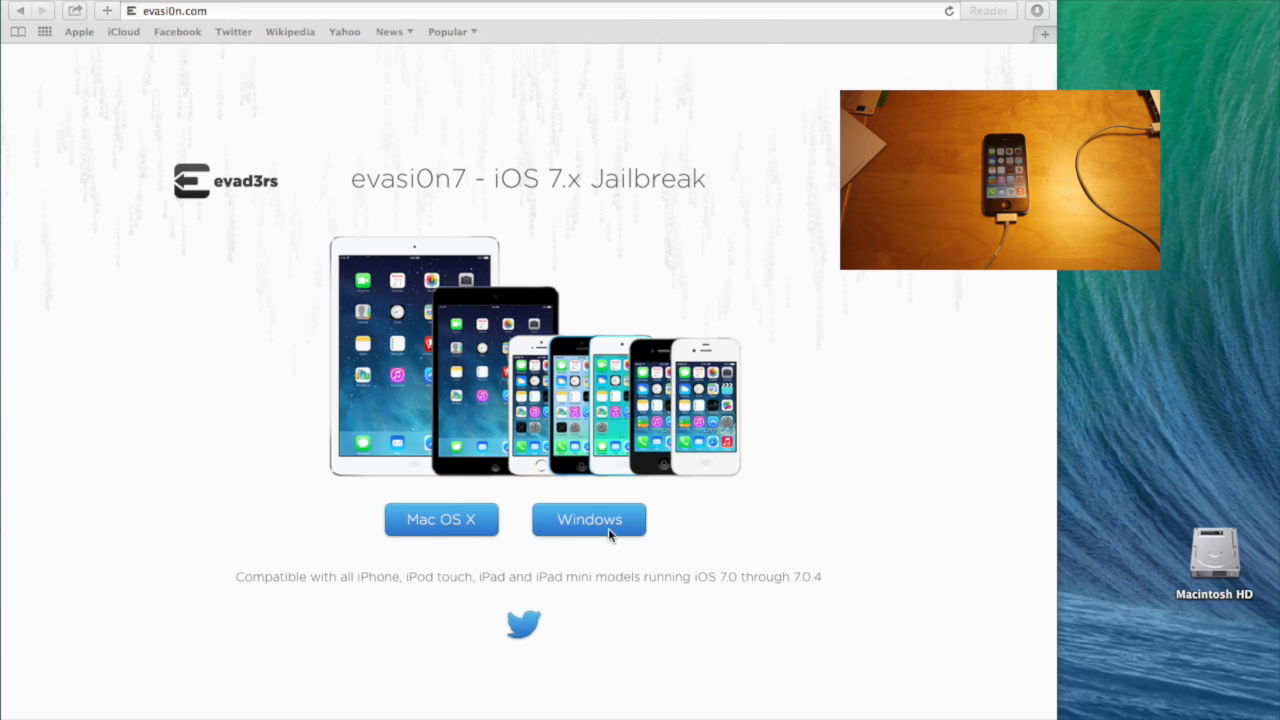
{"action": "mouse_move", "coordinate": [578, 540]}
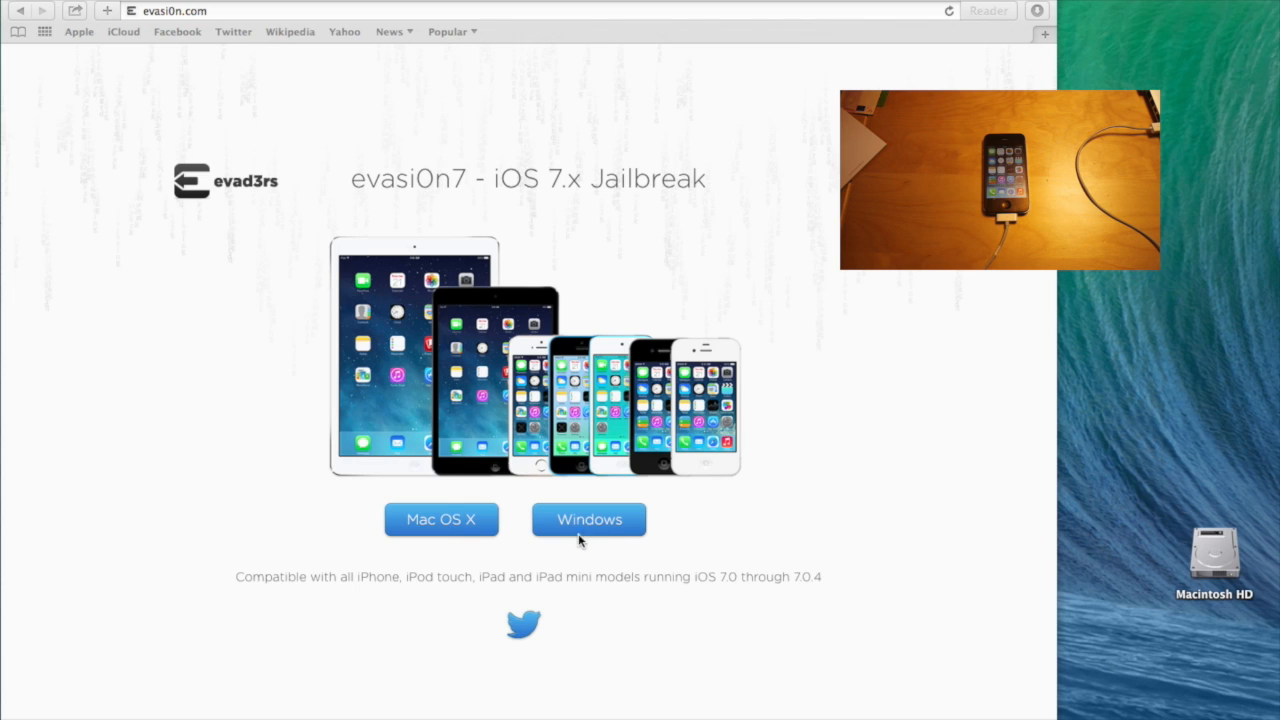
{"action": "mouse_move", "coordinate": [435, 522]}
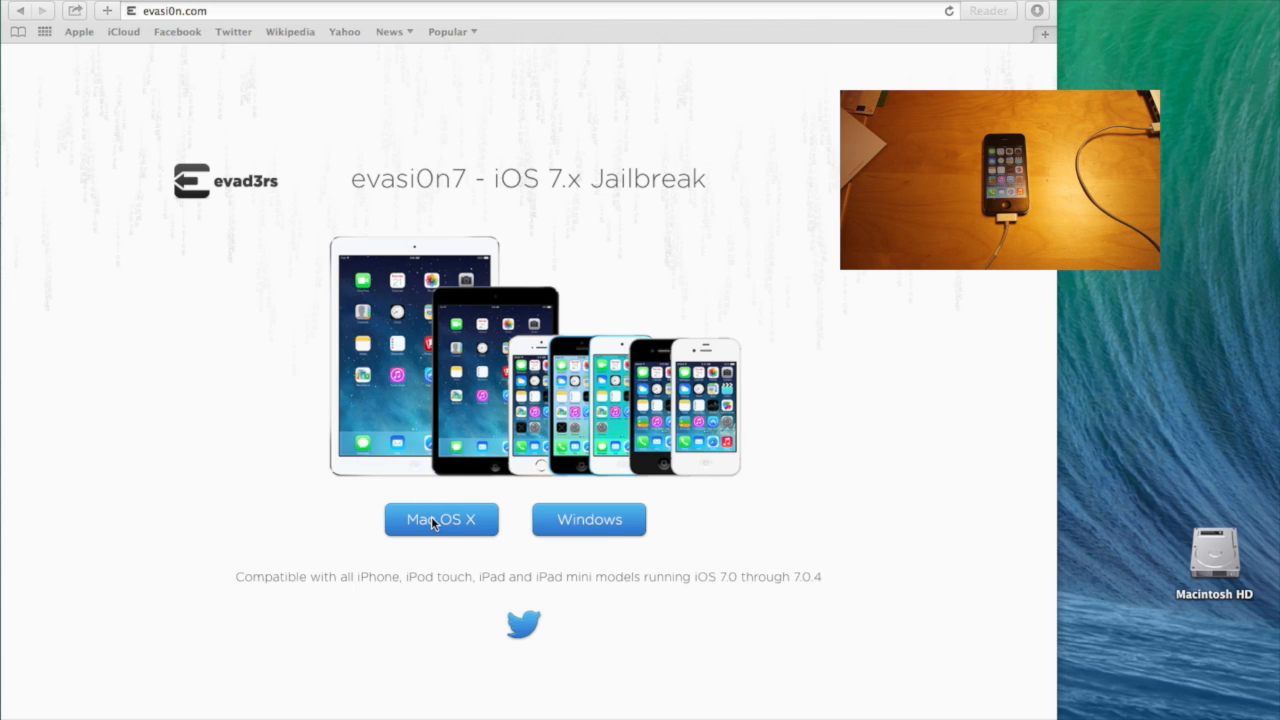
Follow the evasi0n.com 'Mac OS X' link to its box.com download page
{"action": "left_click", "coordinate": [441, 519]}
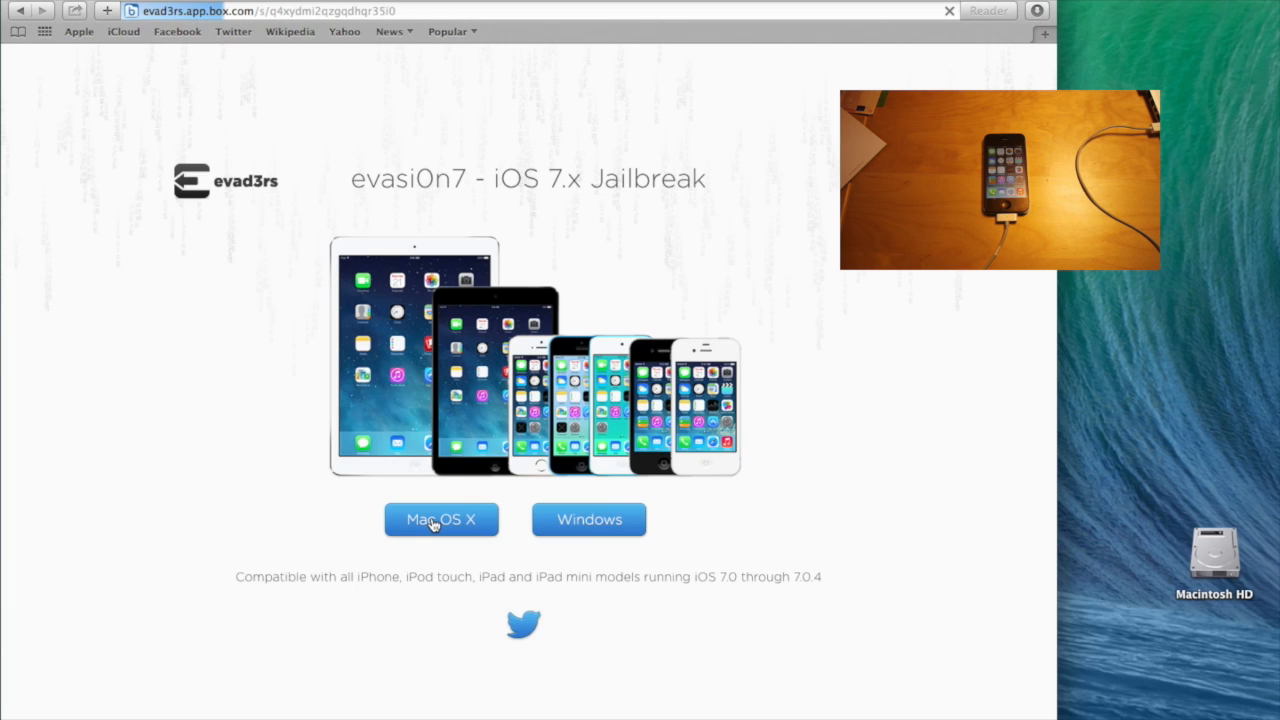
Download the 29.1 MB evasi0n7 Mac .dmg from the Box page
{"action": "left_click", "coordinate": [441, 519]}
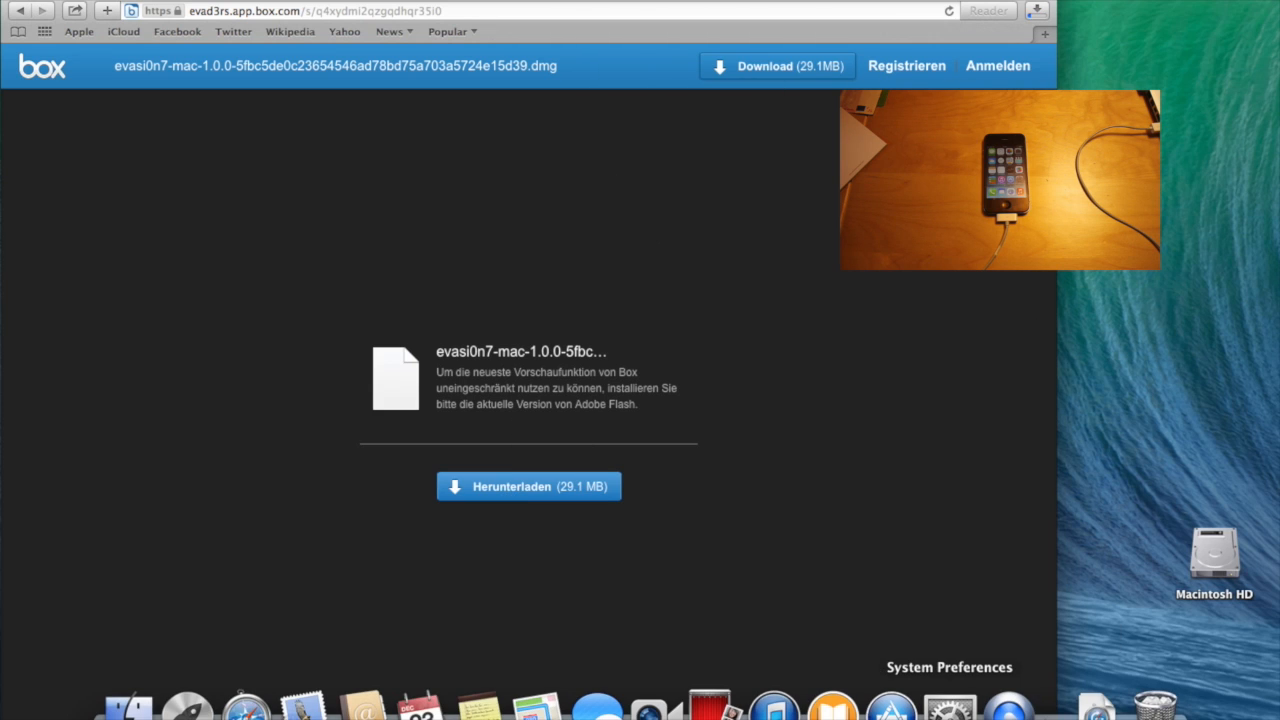
Confirm Security & Privacy allows apps downloaded from Anywhere, then close System Preferences
{"action": "left_click", "coordinate": [948, 705]}
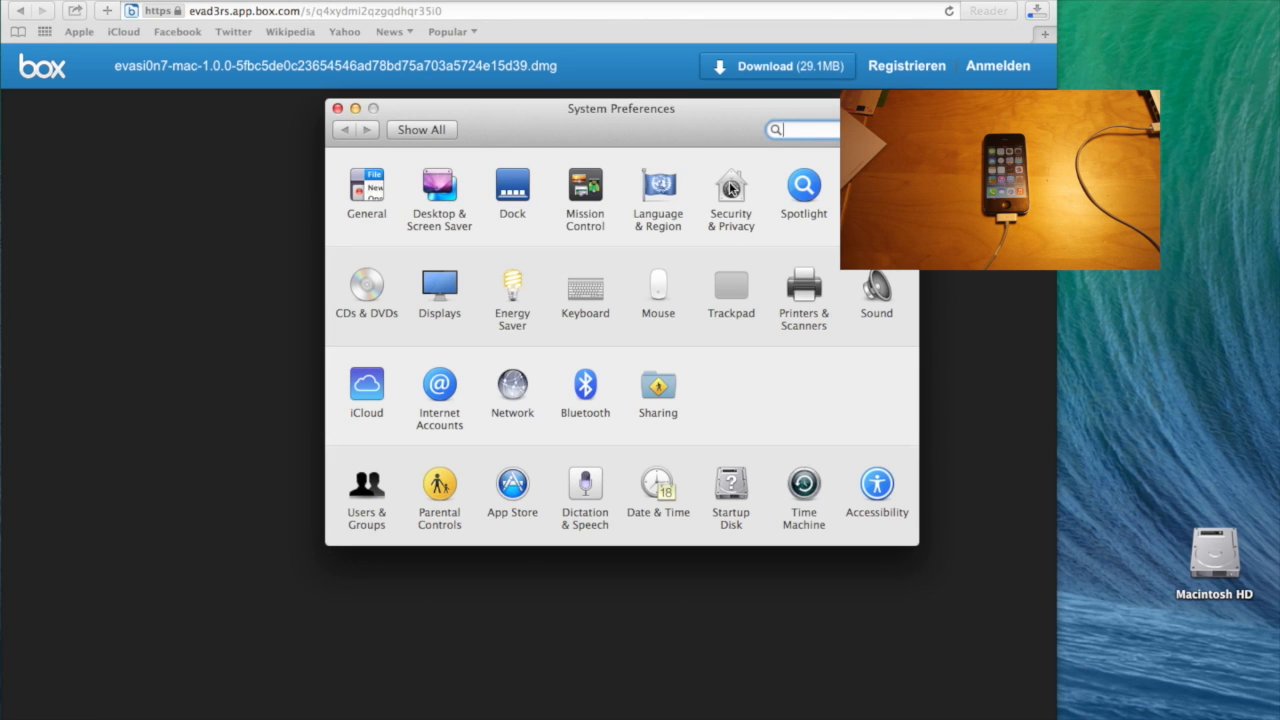
{"action": "left_click", "coordinate": [730, 190]}
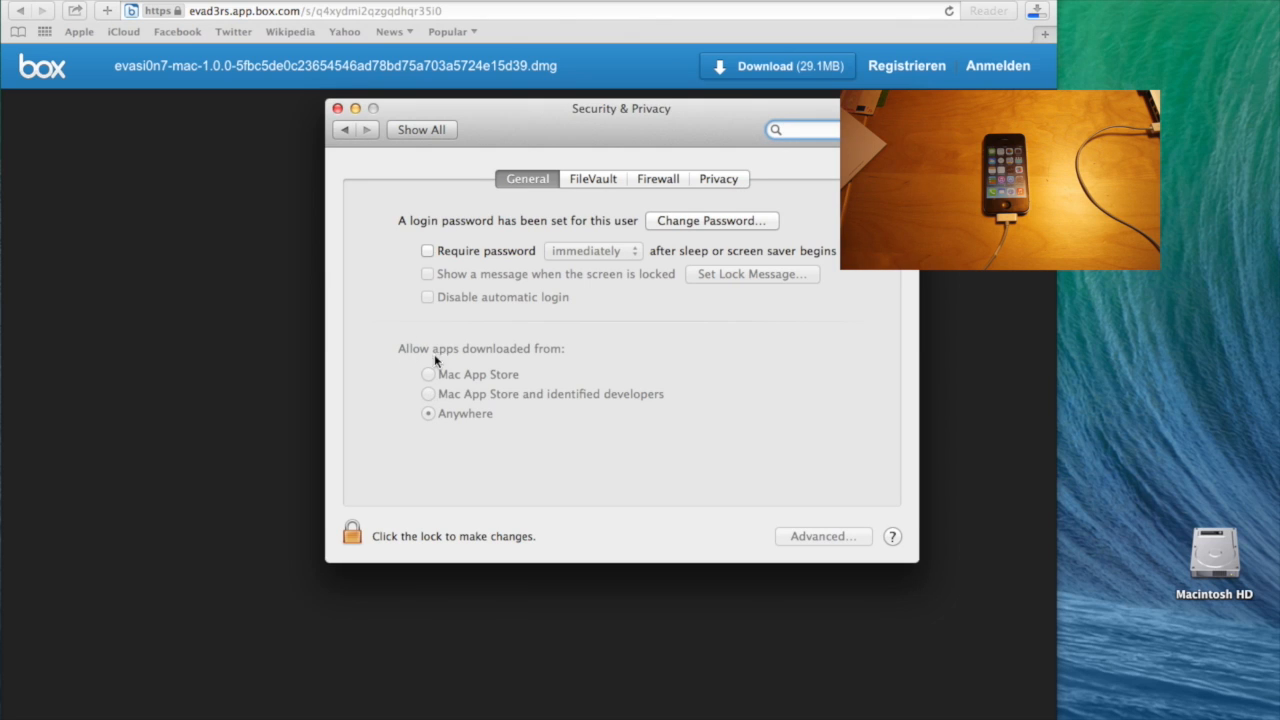
{"action": "mouse_move", "coordinate": [462, 430]}
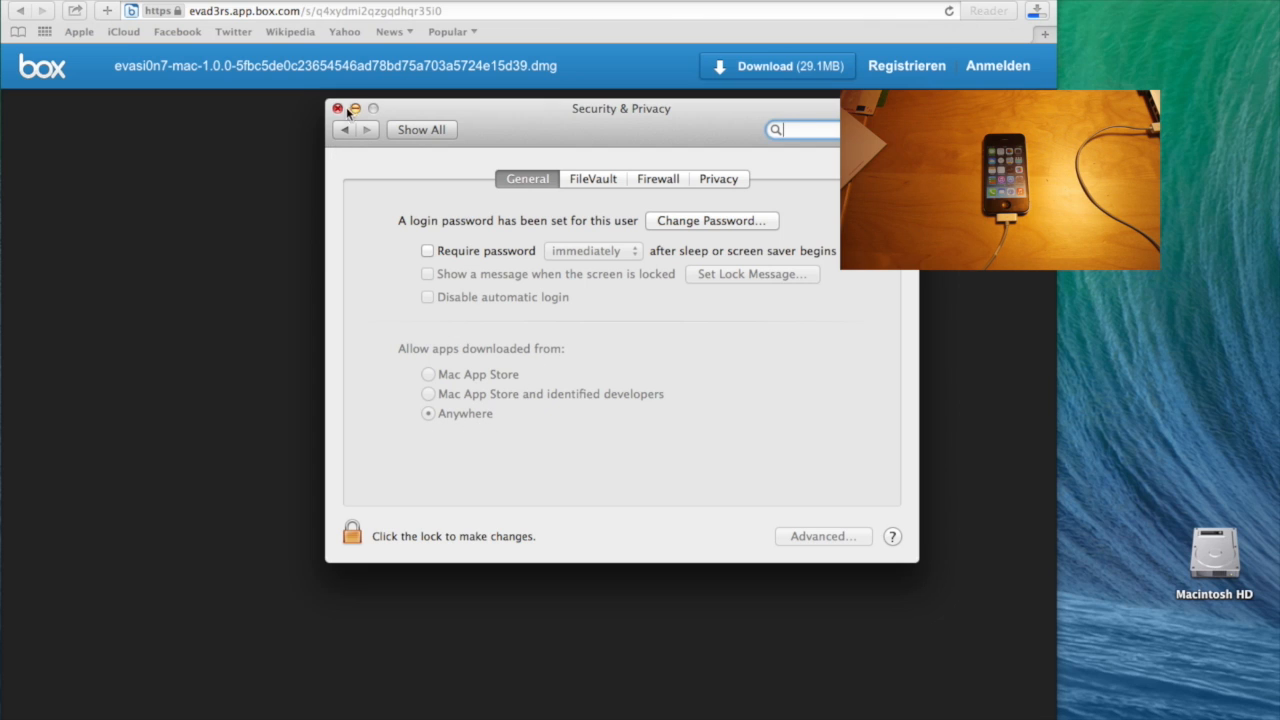
{"action": "mouse_move", "coordinate": [480, 417]}
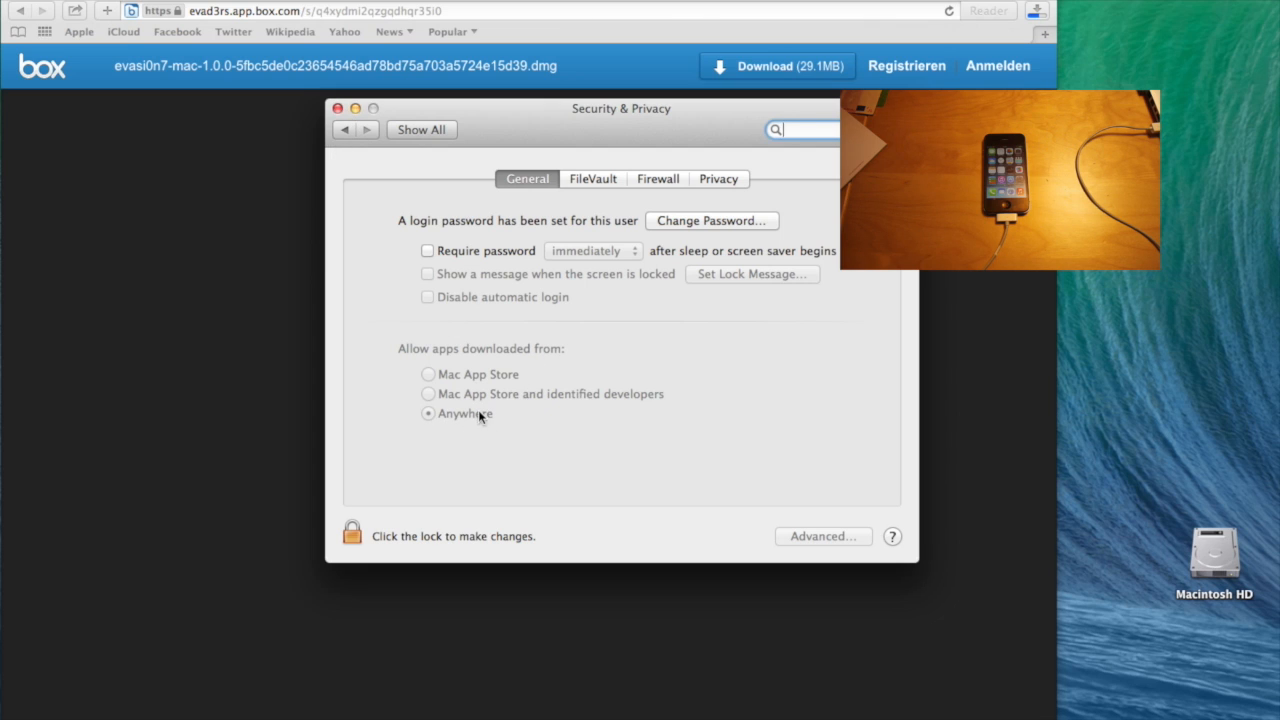
{"action": "mouse_move", "coordinate": [504, 493]}
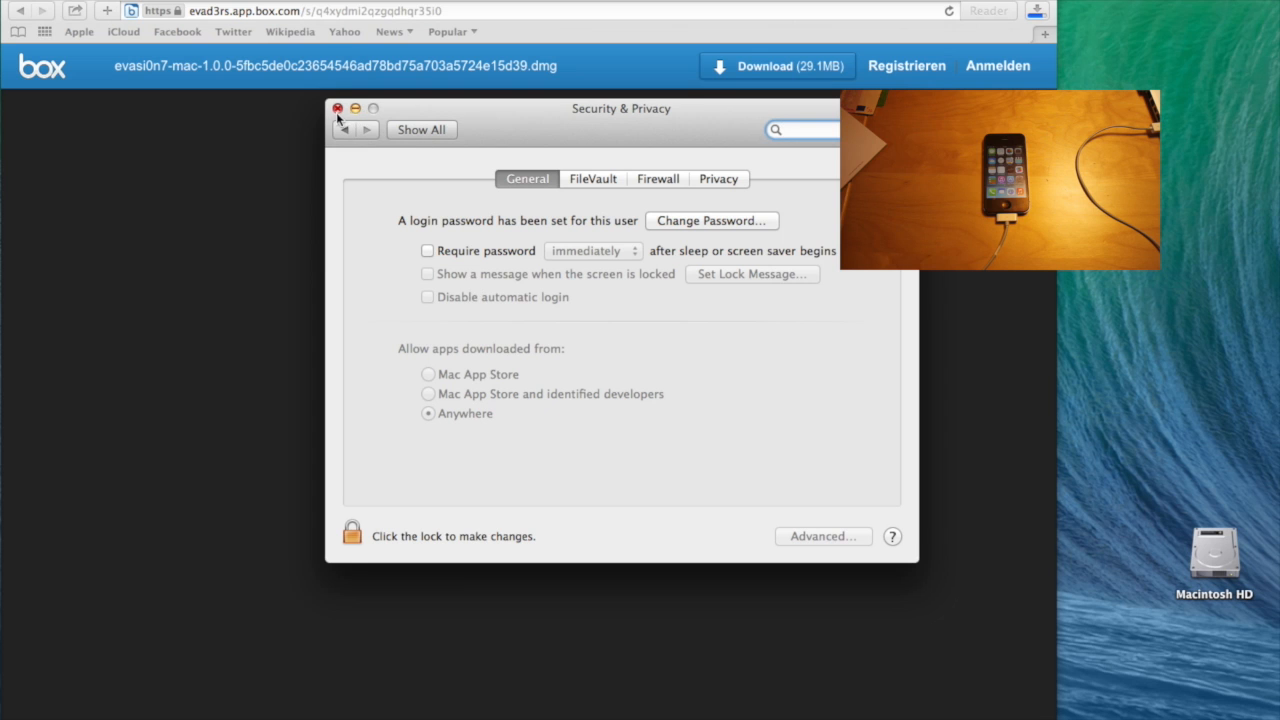
{"action": "left_click", "coordinate": [339, 108]}
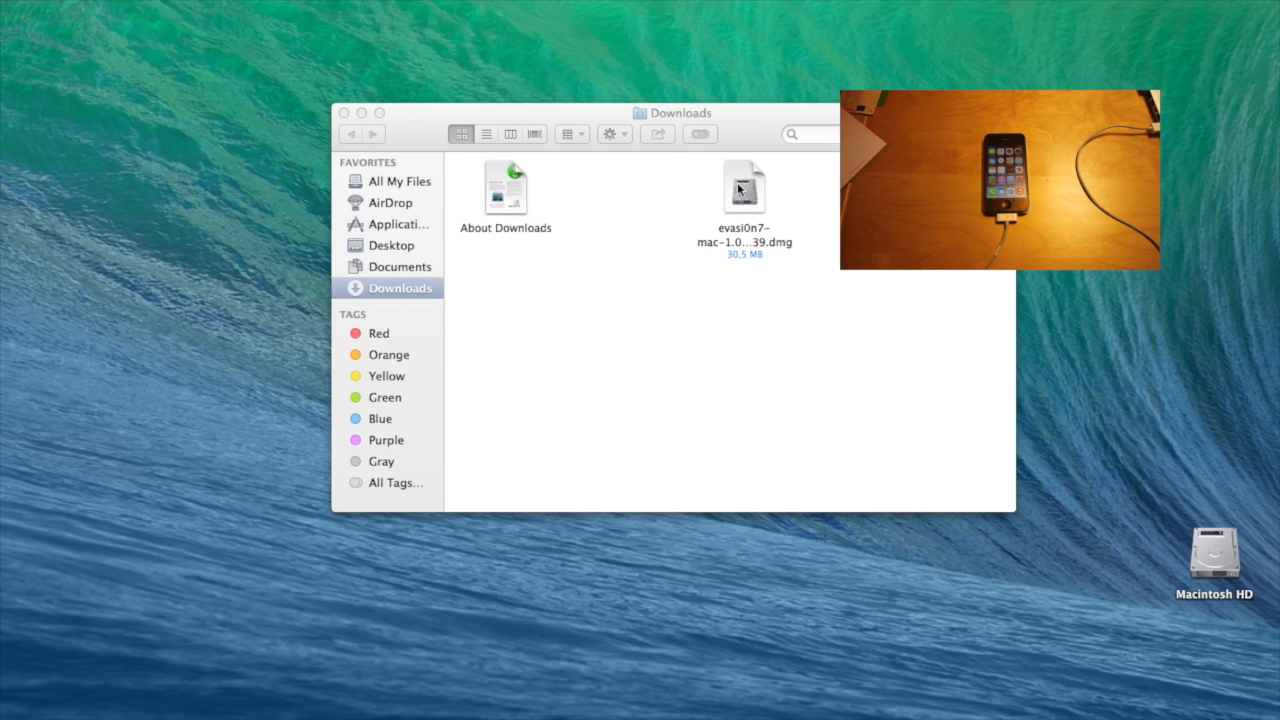
Mount the evasi0n7 .dmg from Downloads and select the evasi0n 7 app
{"action": "double_click", "coordinate": [744, 187]}
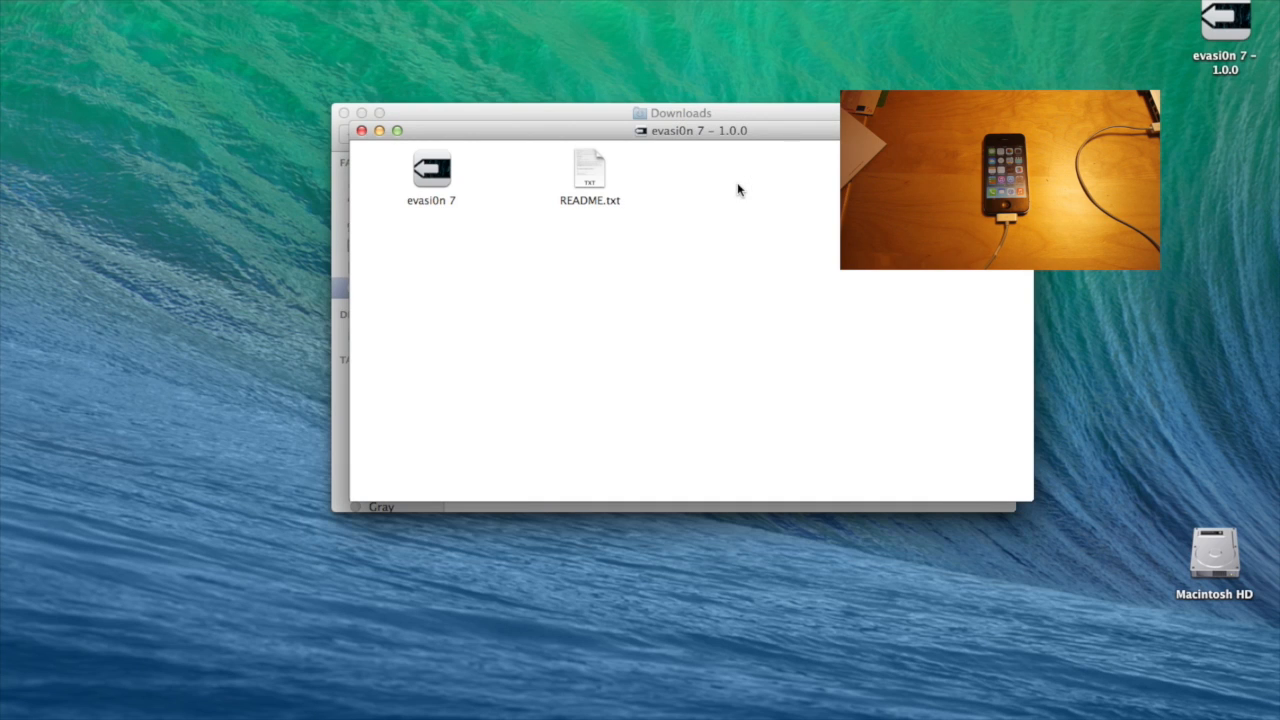
{"action": "mouse_move", "coordinate": [437, 195]}
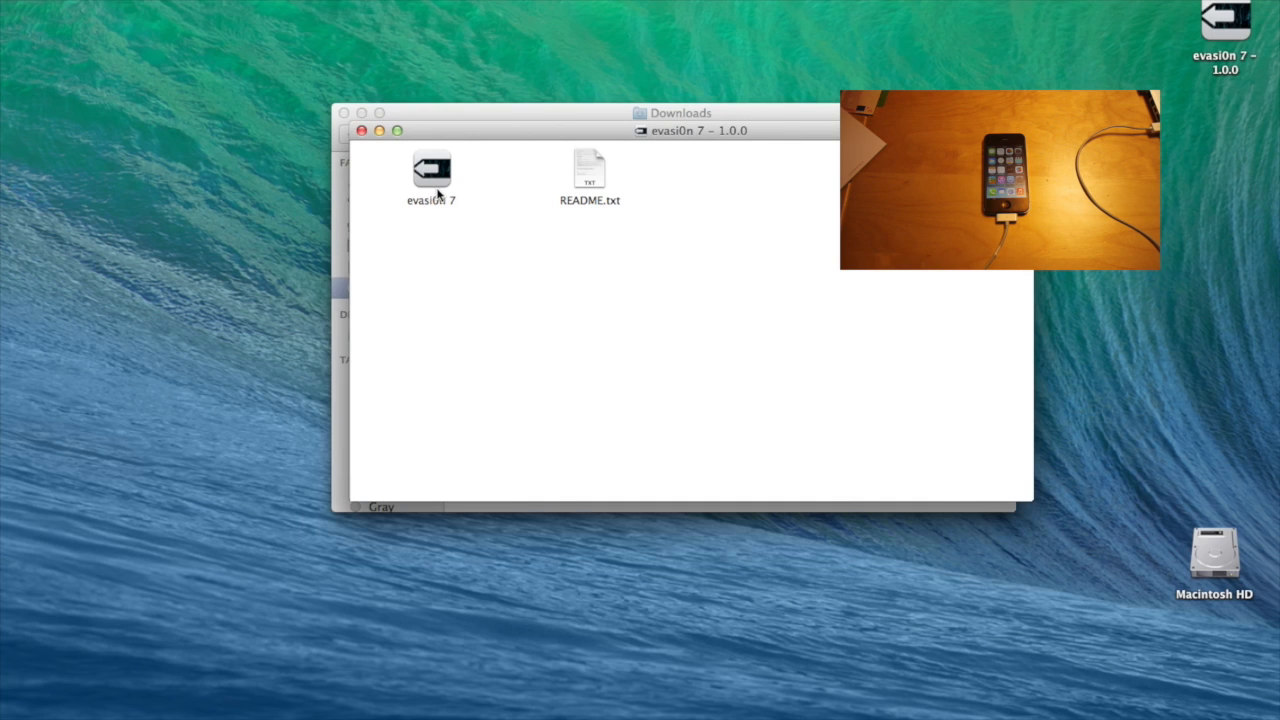
{"action": "mouse_move", "coordinate": [460, 218]}
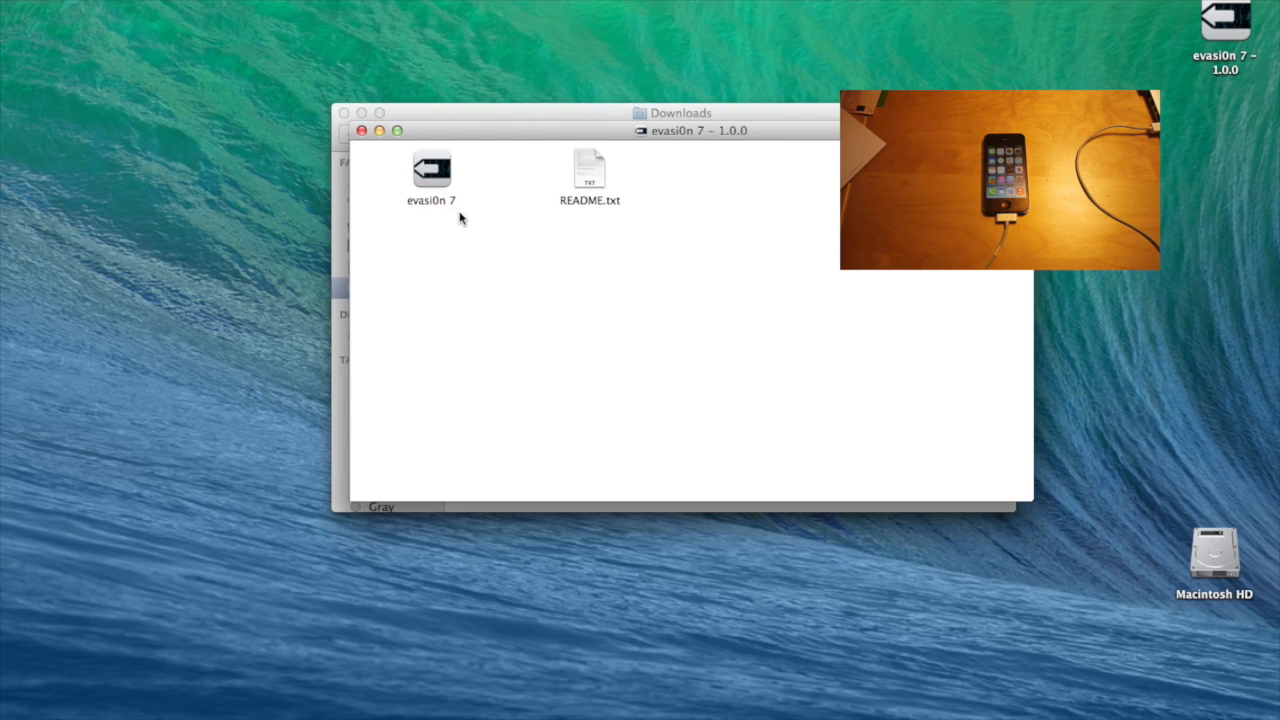
{"action": "mouse_move", "coordinate": [466, 214]}
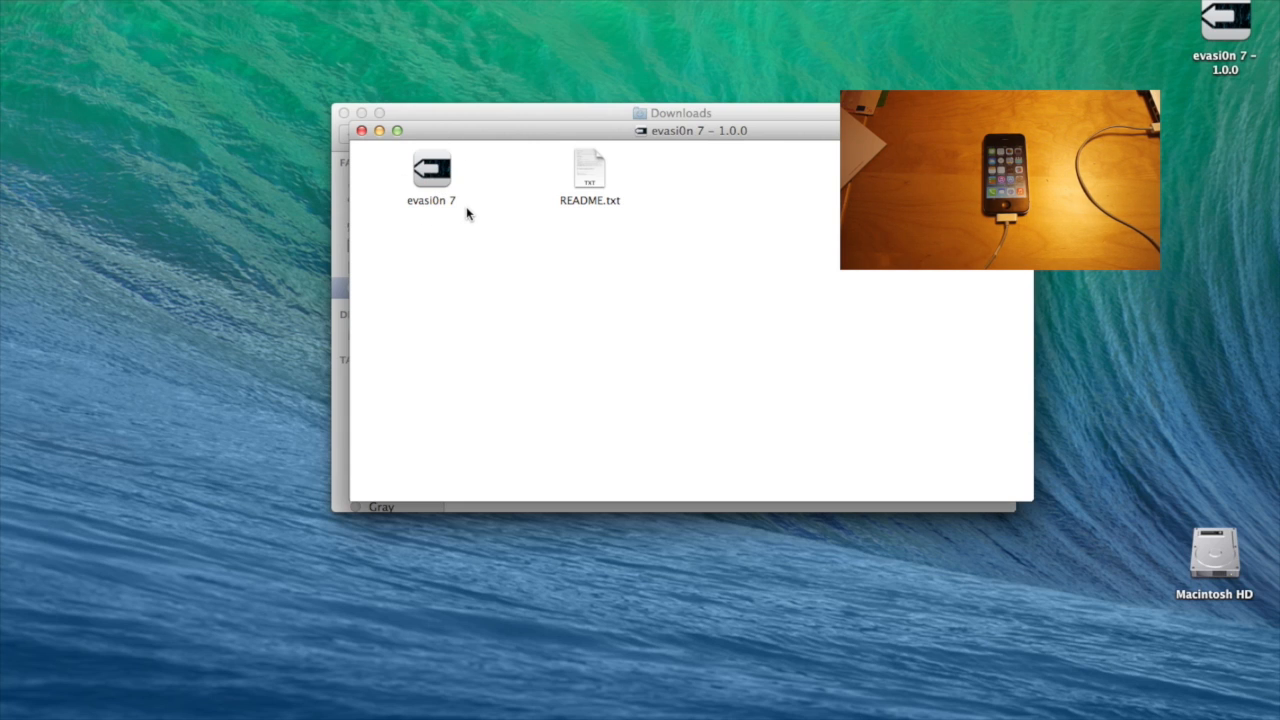
{"action": "left_click", "coordinate": [431, 170]}
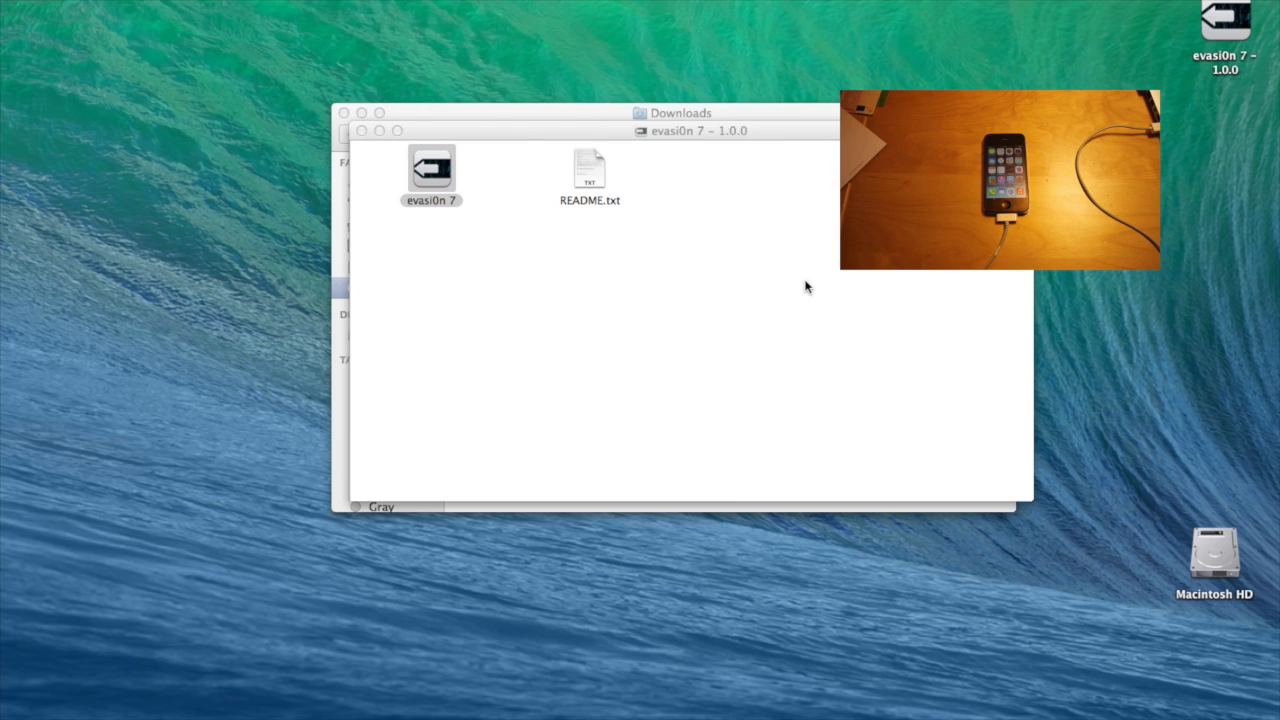
Launch evasi0n 7 so it reports the iPhone 4S on iOS 7.0.4 as supported
{"action": "double_click", "coordinate": [431, 167]}
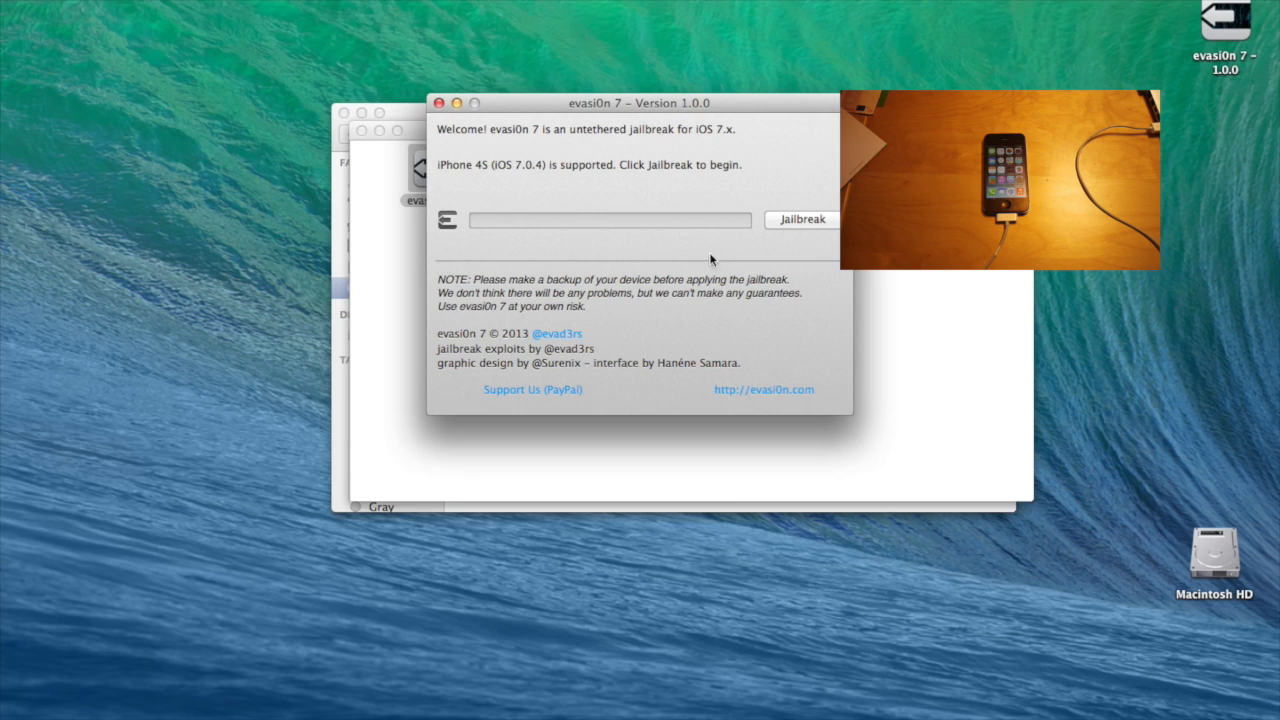
{"action": "mouse_move", "coordinate": [437, 163]}
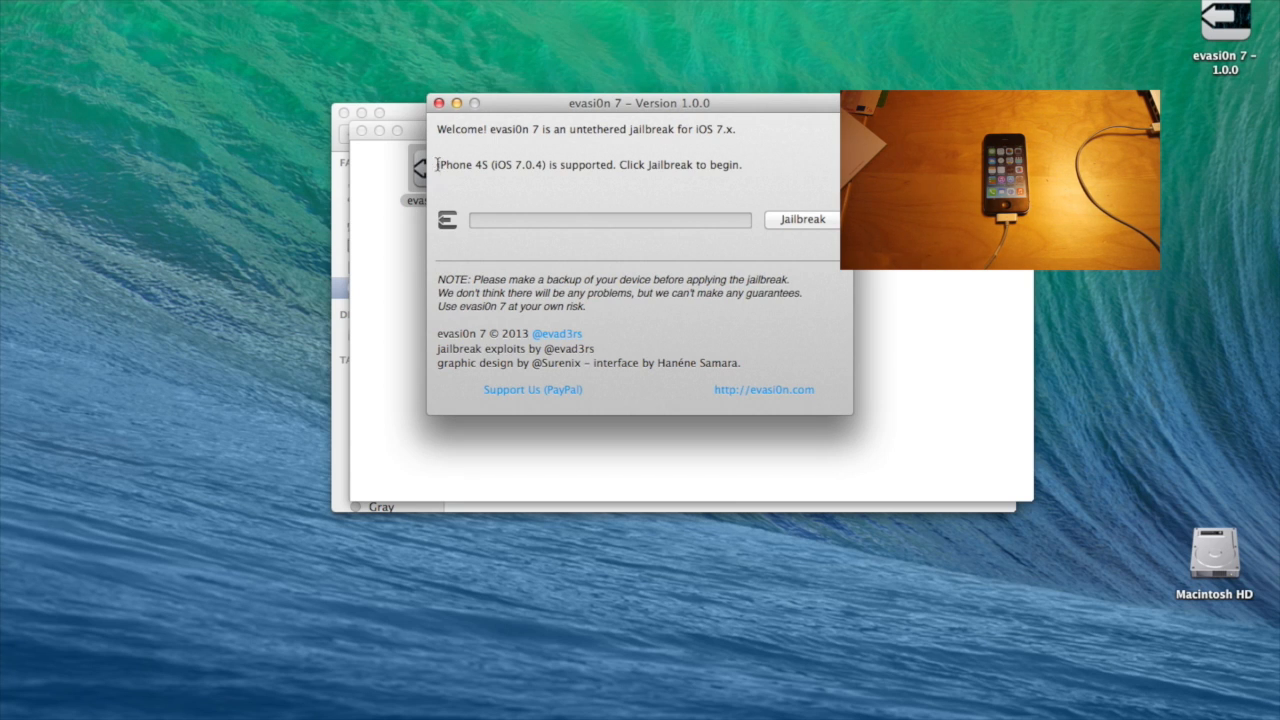
{"action": "mouse_move", "coordinate": [450, 178]}
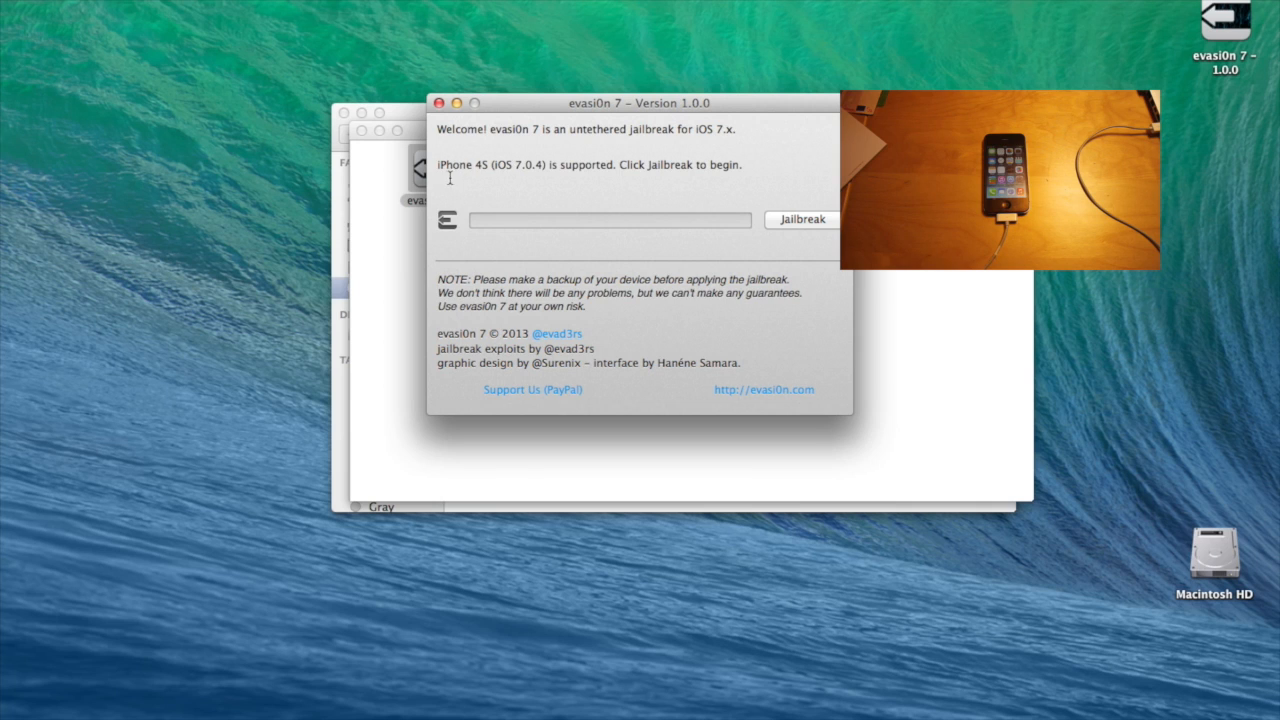
{"action": "mouse_move", "coordinate": [521, 170]}
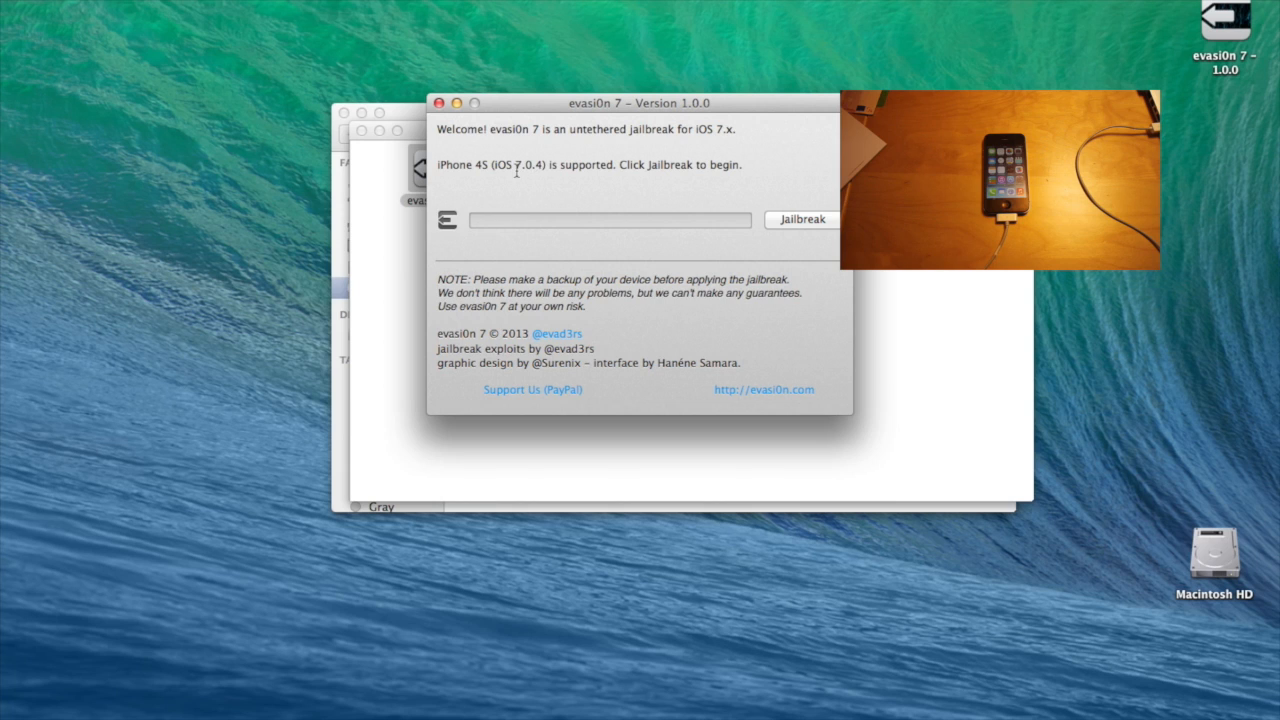
{"action": "mouse_move", "coordinate": [527, 170]}
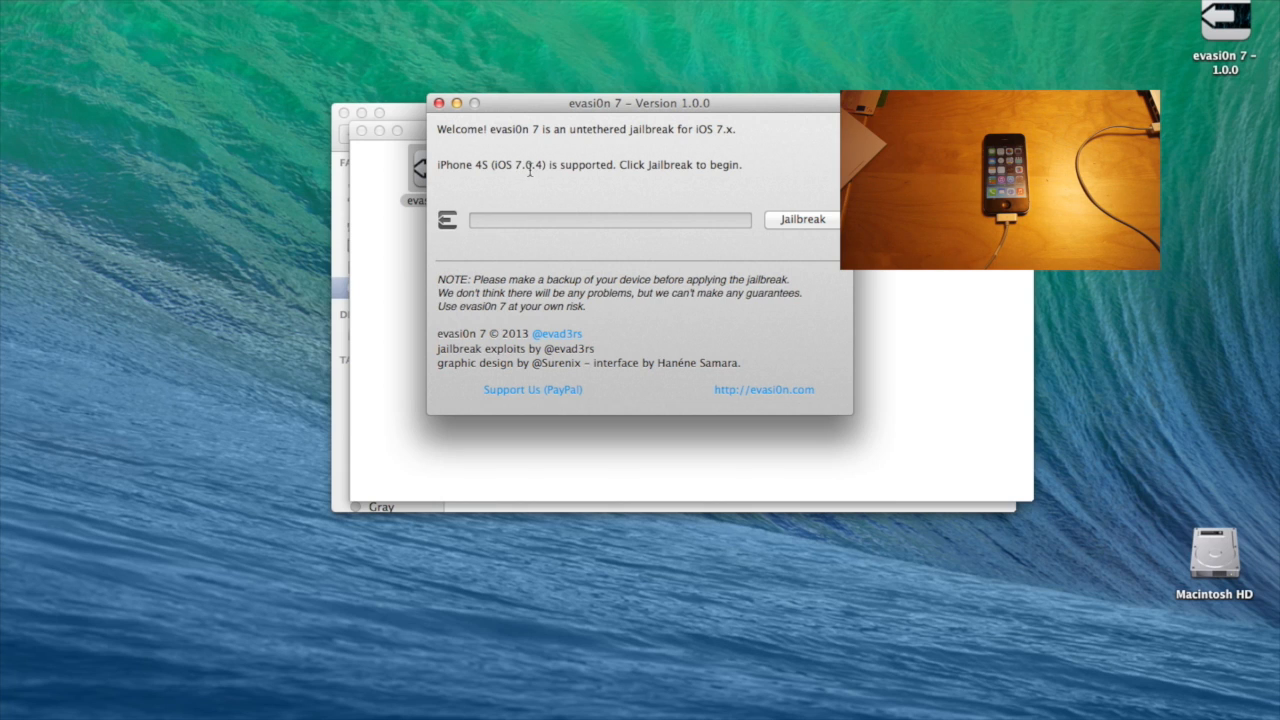
{"action": "mouse_move", "coordinate": [768, 193]}
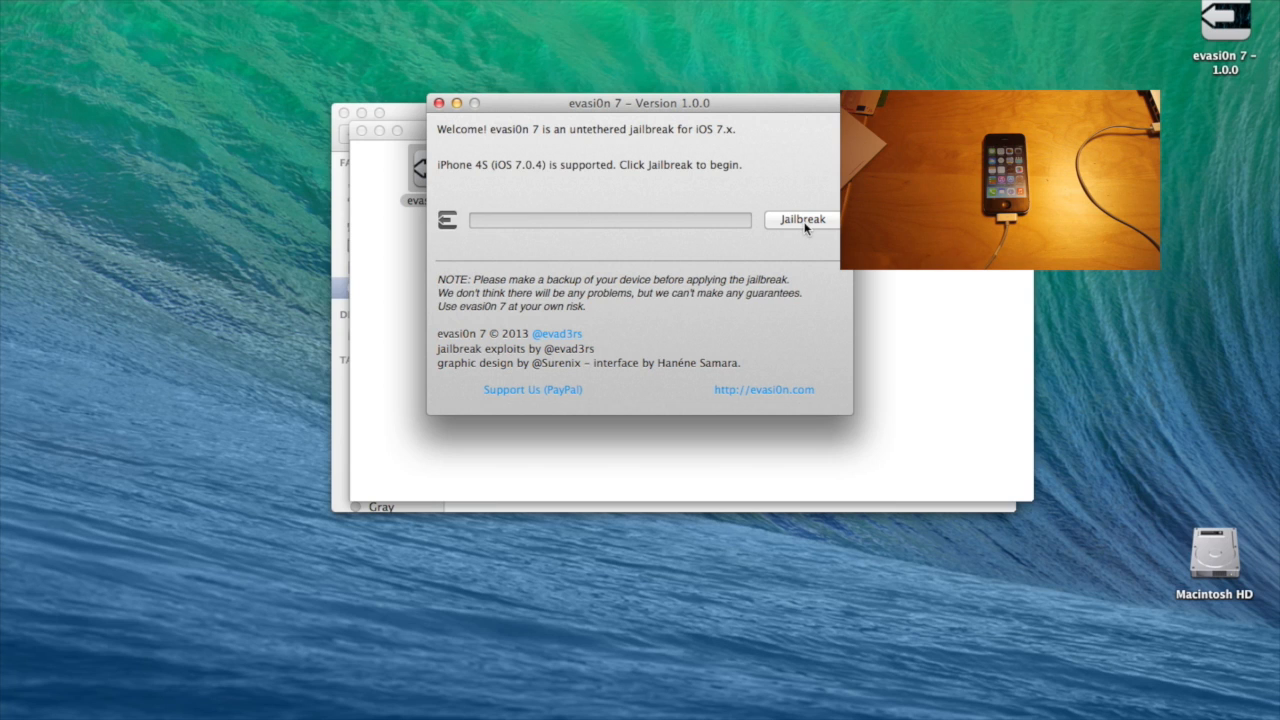
Jailbreak the connected iPhone 4S until 'Done!' appears, then exit evasi0n 7
{"action": "left_click", "coordinate": [801, 219]}
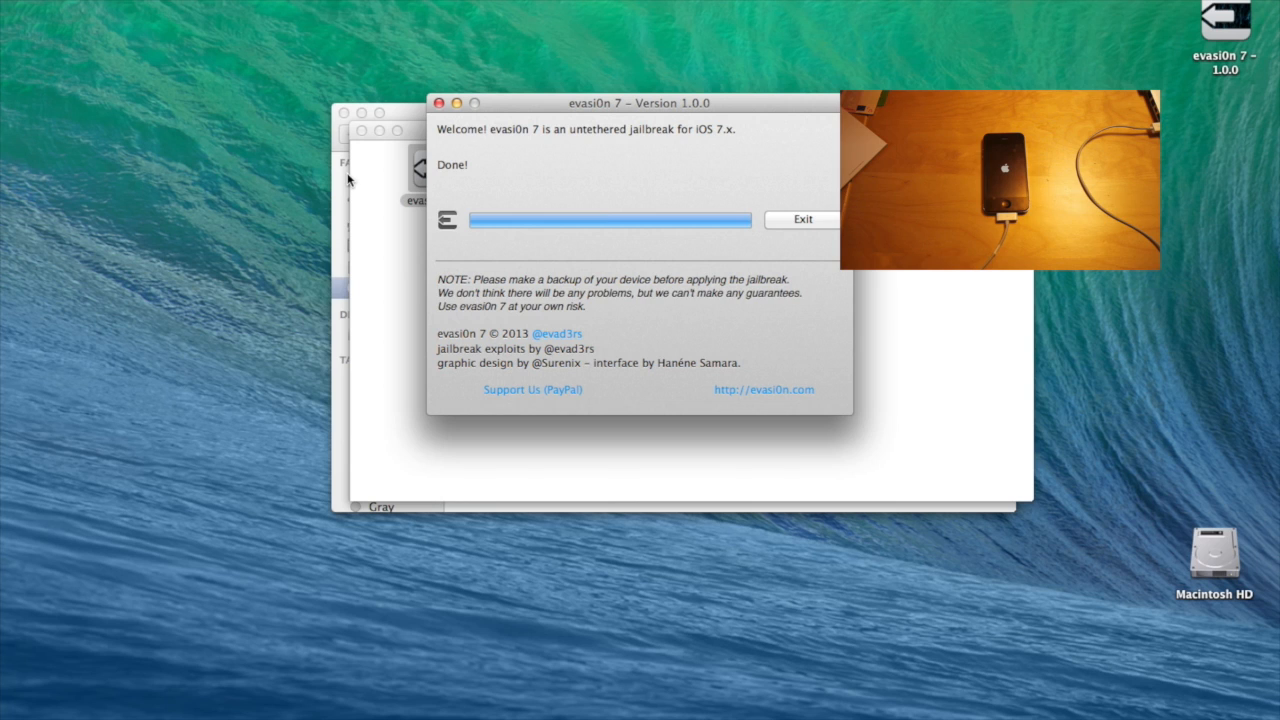
{"action": "mouse_move", "coordinate": [710, 225]}
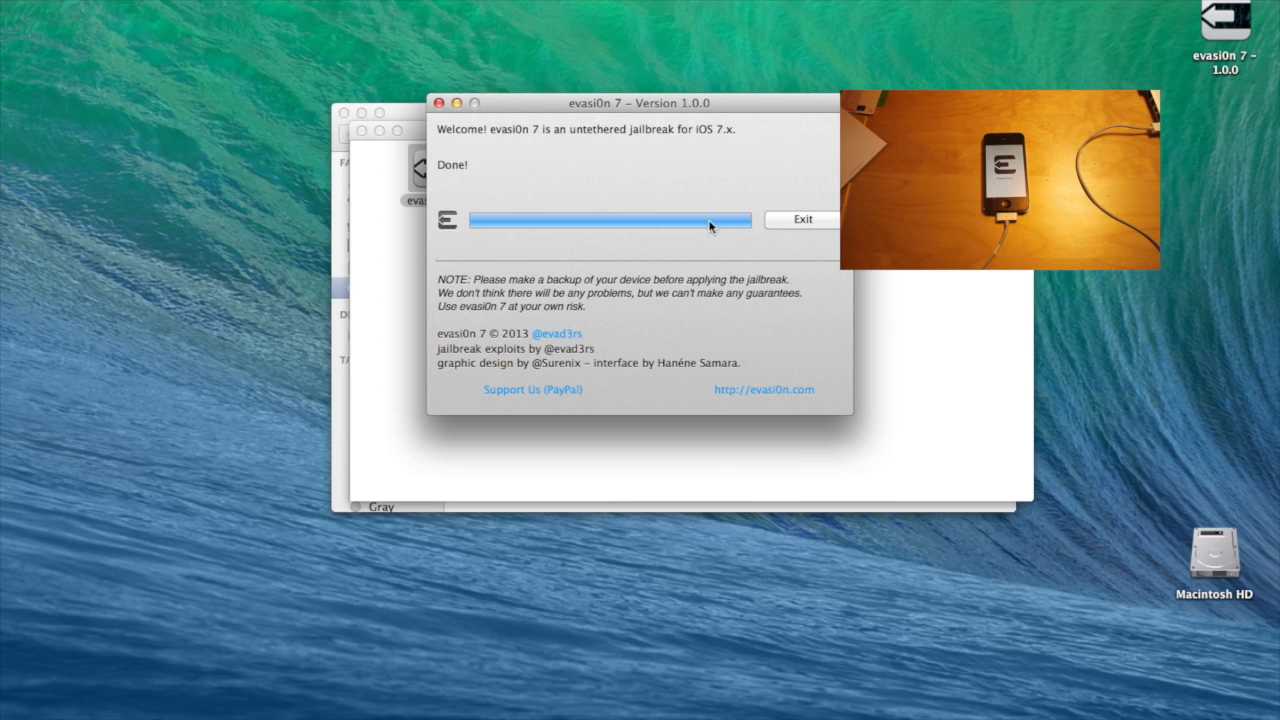
{"action": "mouse_move", "coordinate": [805, 220]}
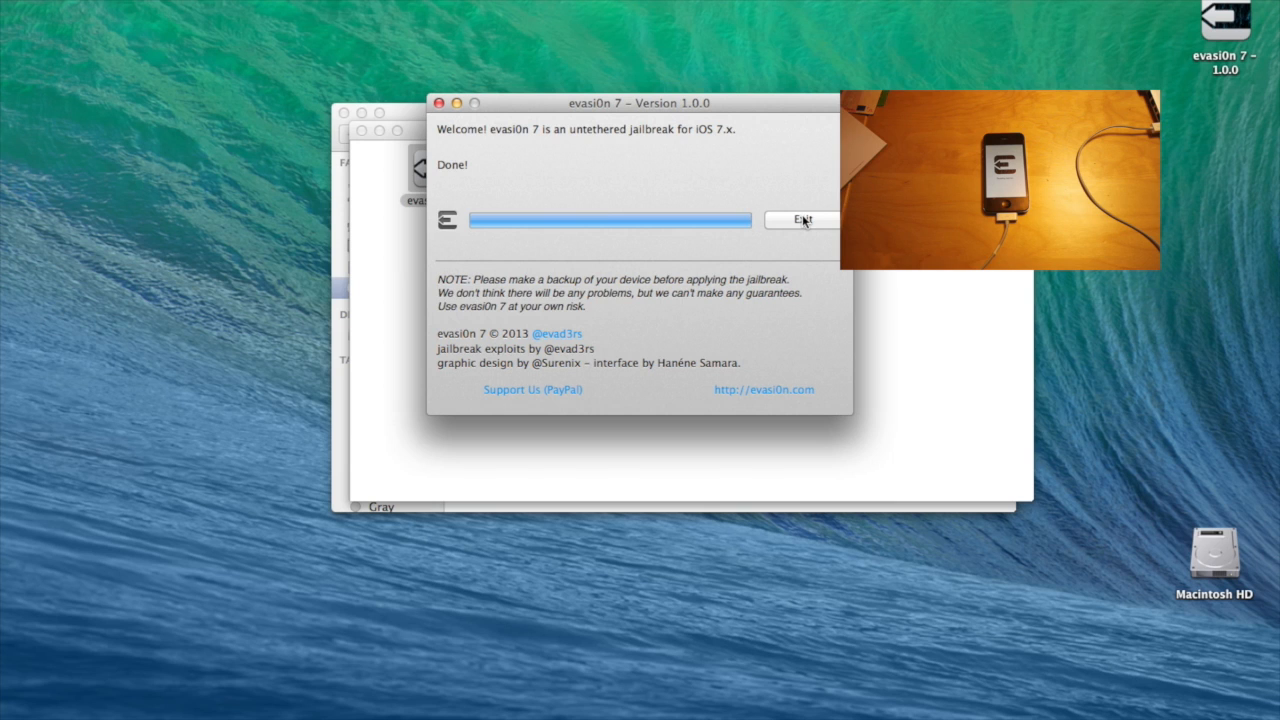
{"action": "left_click", "coordinate": [802, 219]}
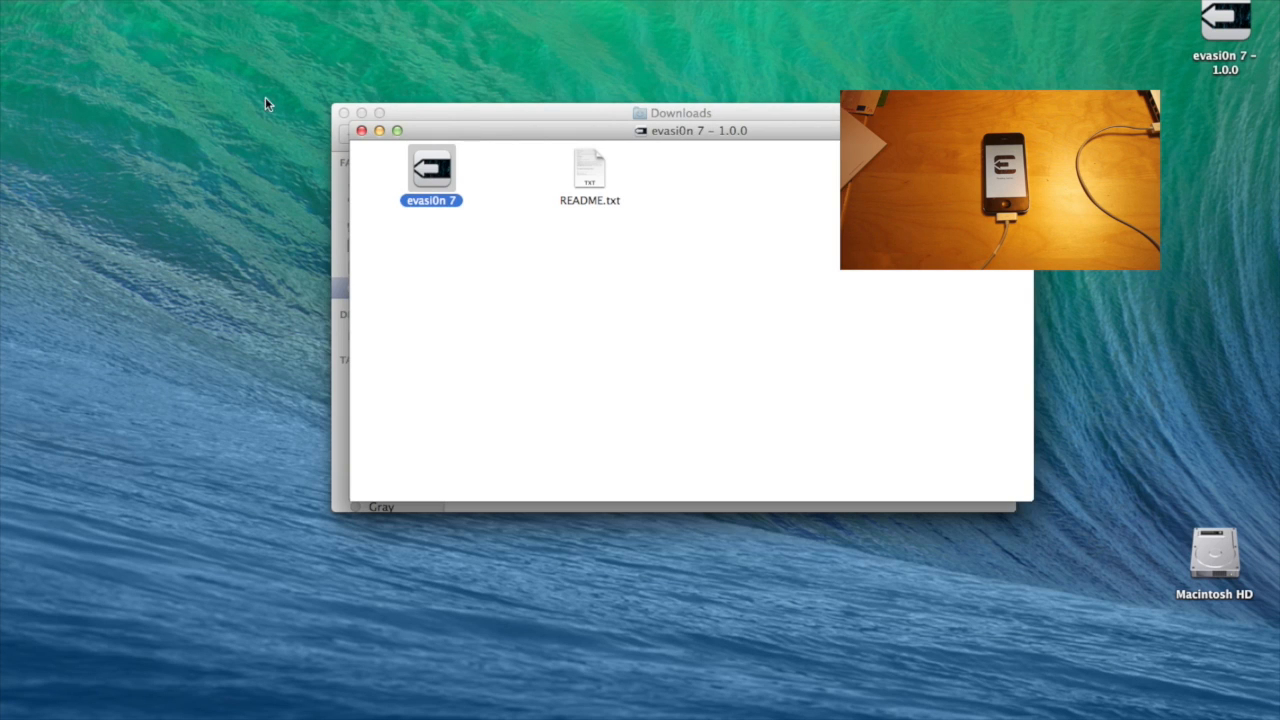
{"action": "mouse_move", "coordinate": [345, 128]}
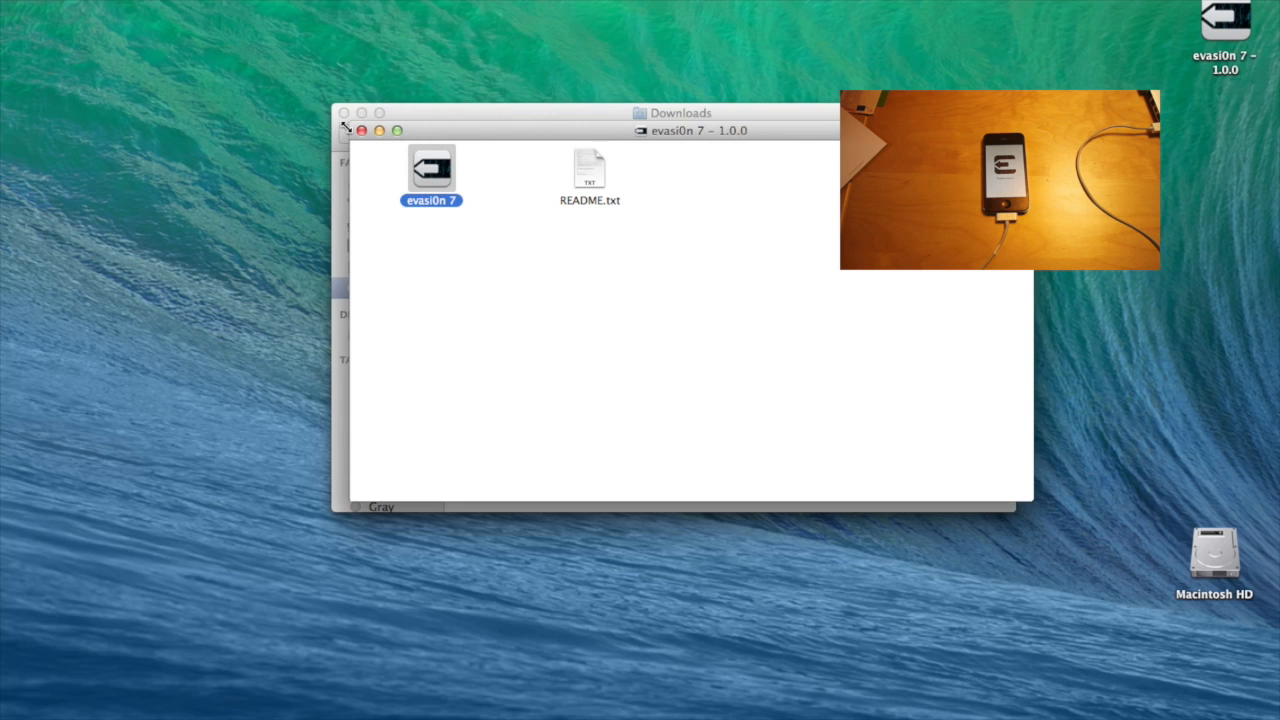